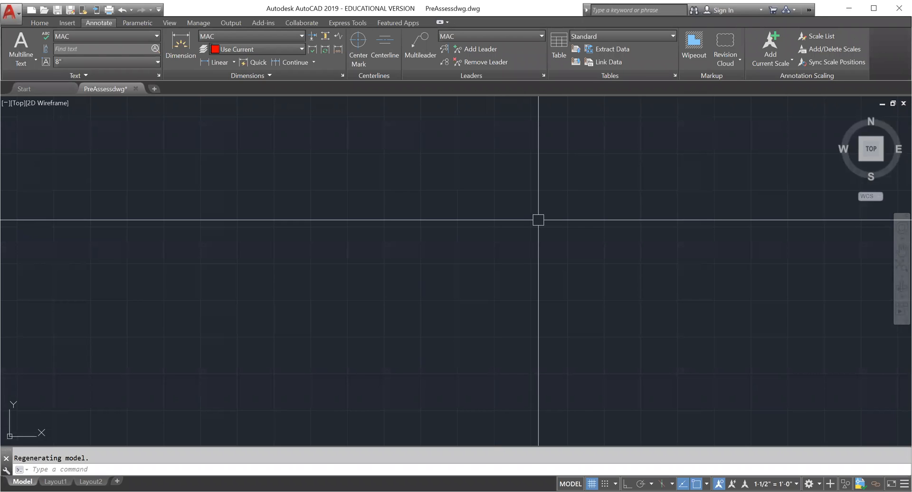
mouse_move(522, 232)
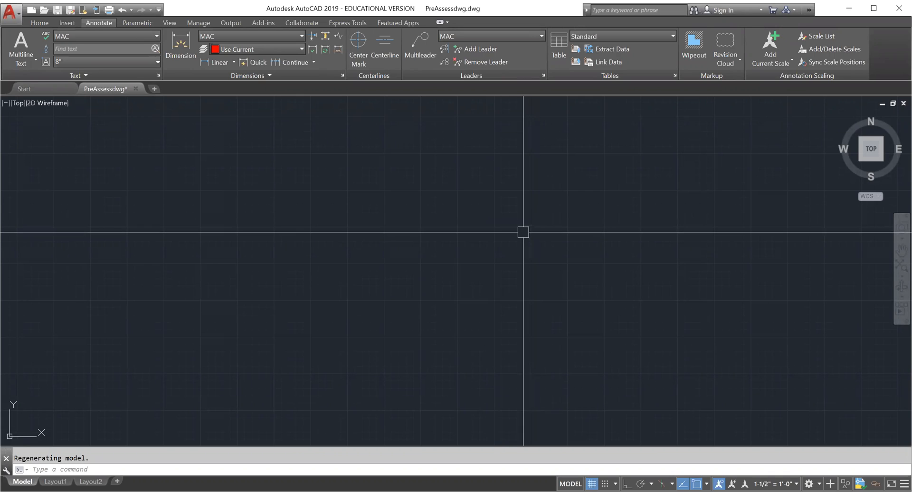
mouse_move(523, 238)
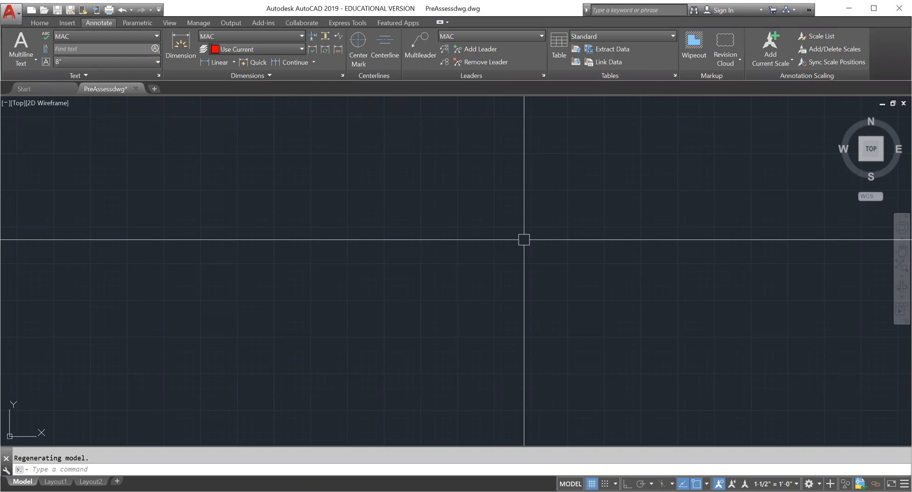
mouse_move(406, 274)
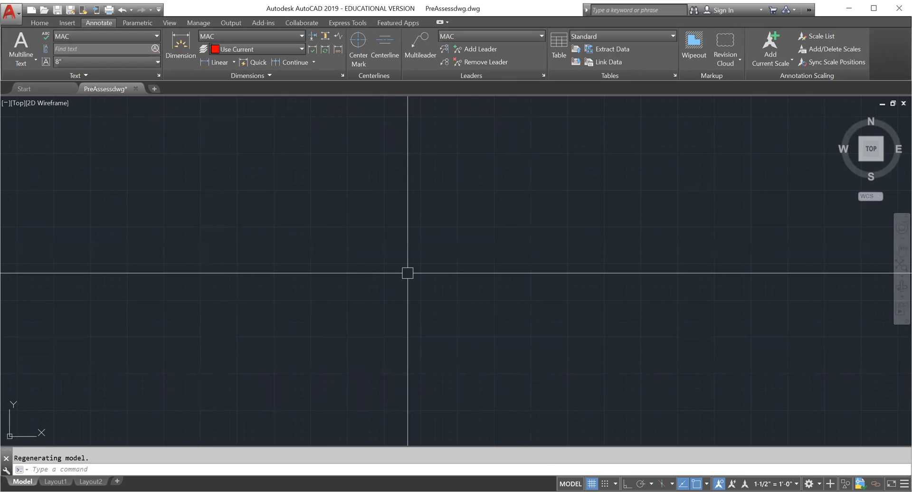
mouse_move(325, 197)
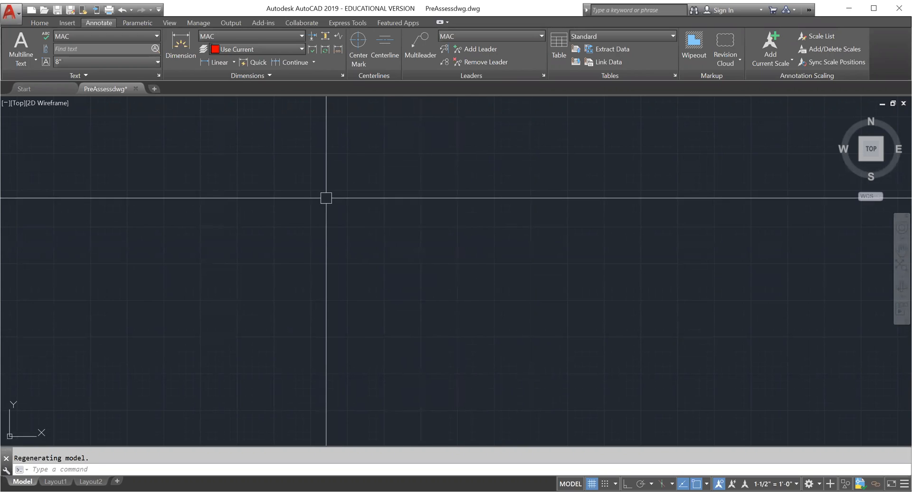
mouse_move(338, 233)
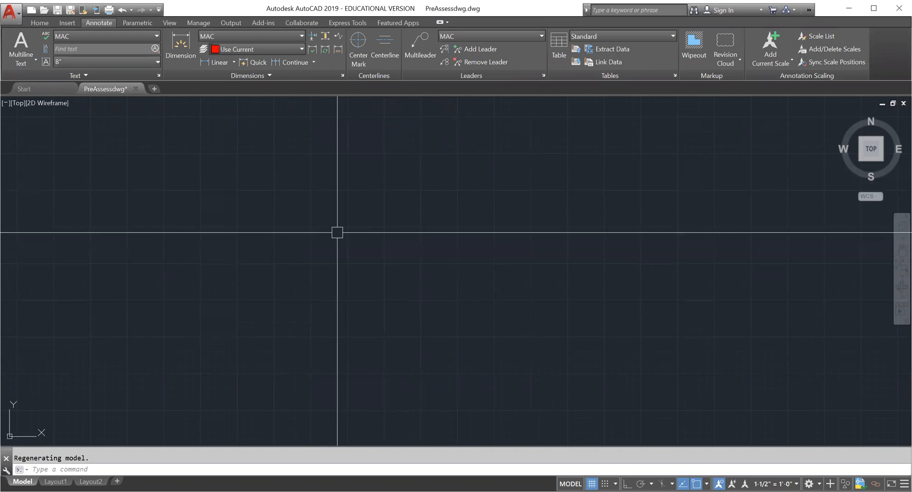
mouse_move(453, 262)
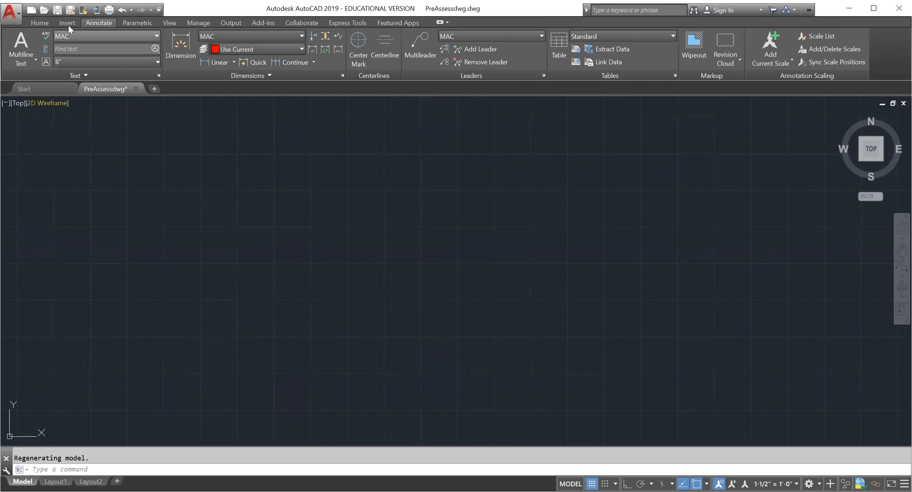
Step: Start attaching the floor plan image from the Insert tab
click(66, 22)
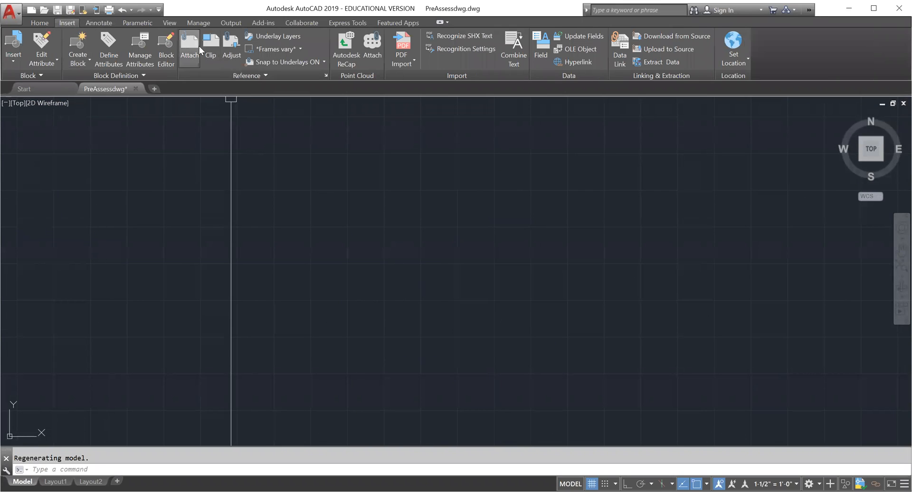
mouse_move(189, 47)
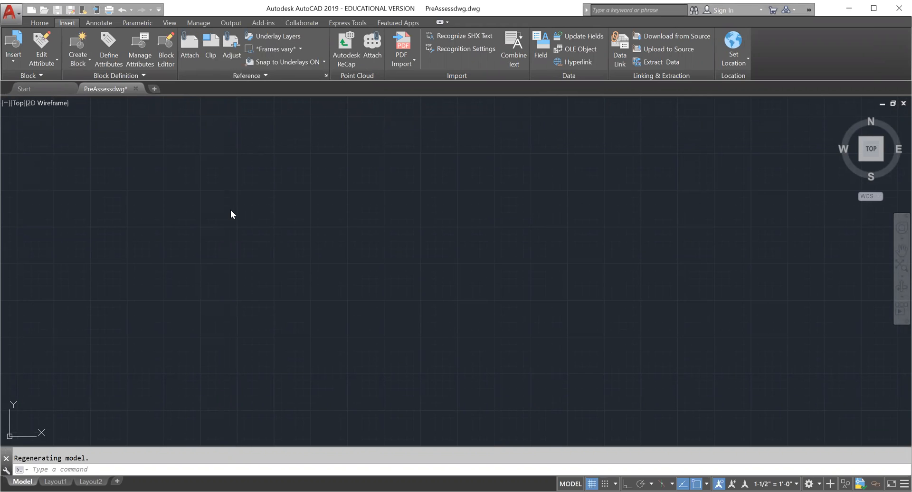
click(13, 49)
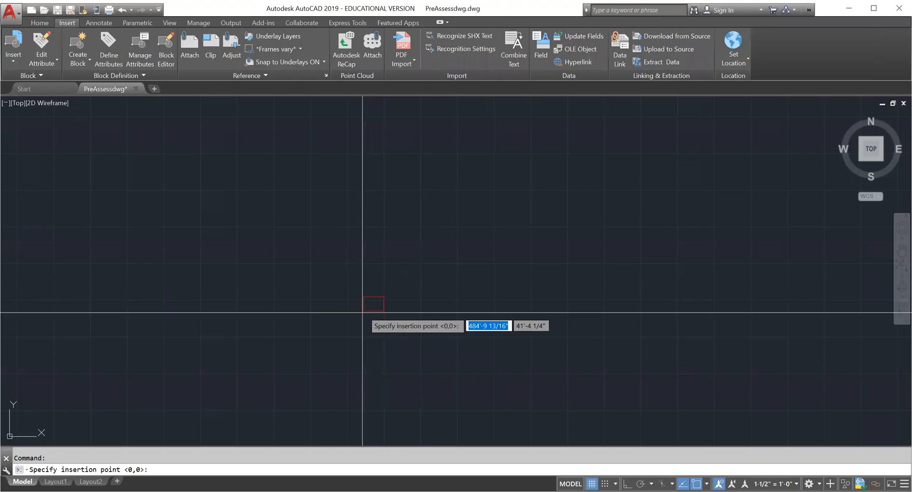
mouse_move(372, 316)
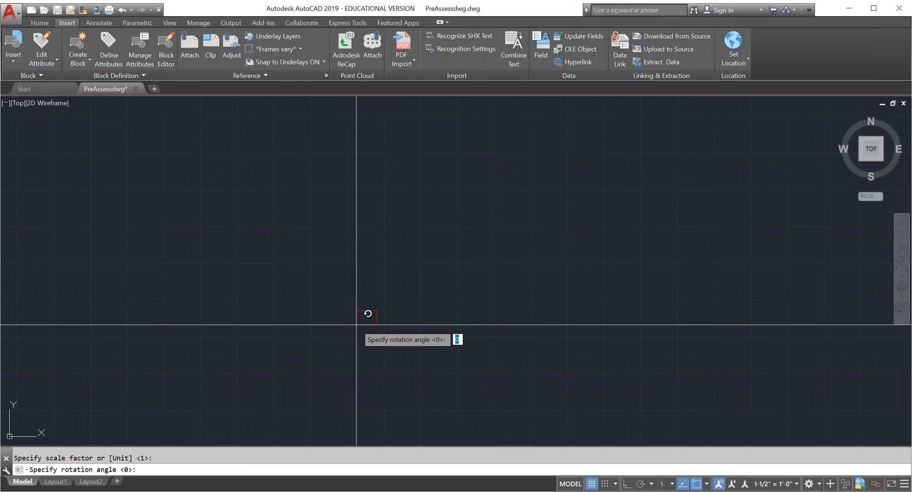
mouse_move(232, 250)
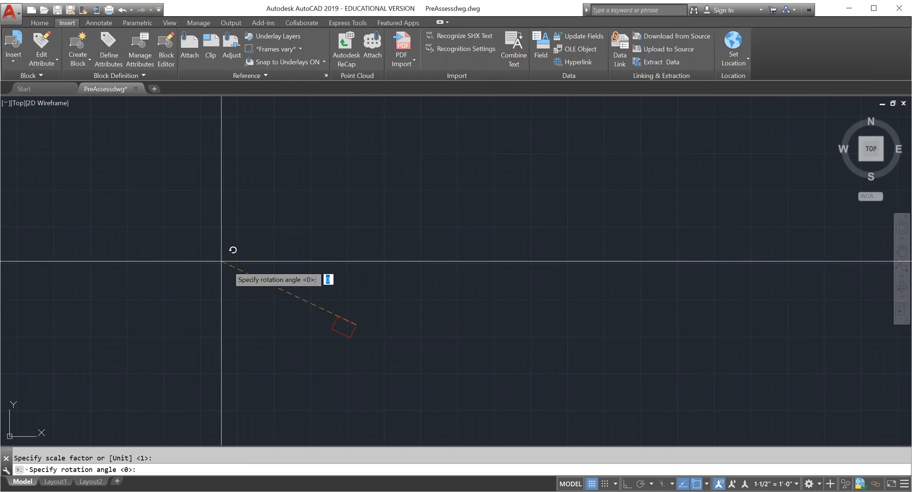
mouse_move(486, 317)
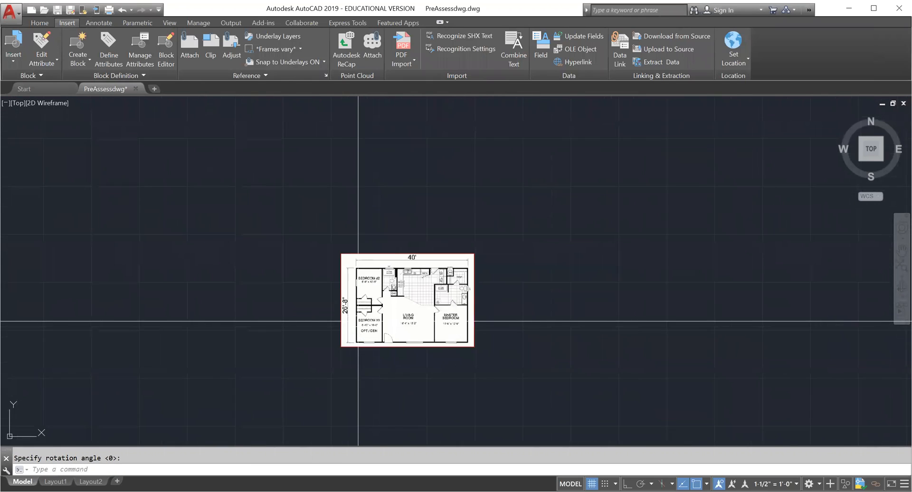
Step: Zoom in on the attached floor plan image
scroll(up, 3)
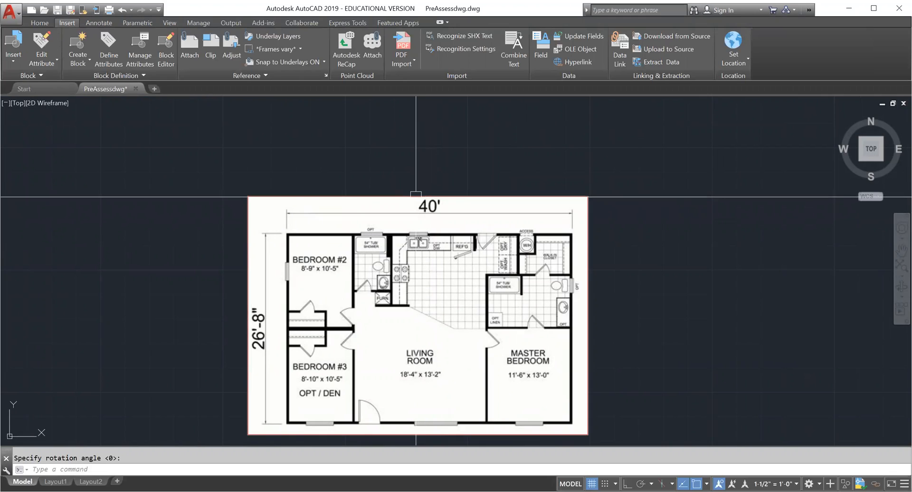
Step: Set the floor plan image's fade to 47
click(416, 314)
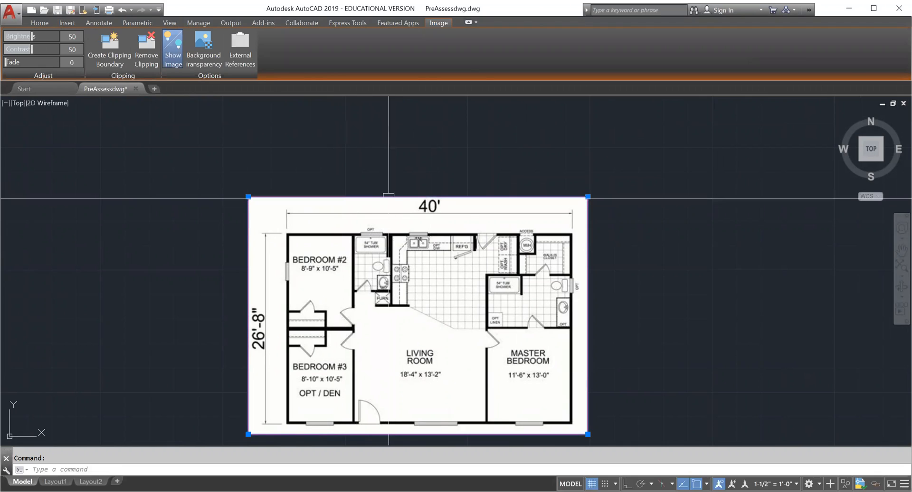
mouse_move(421, 238)
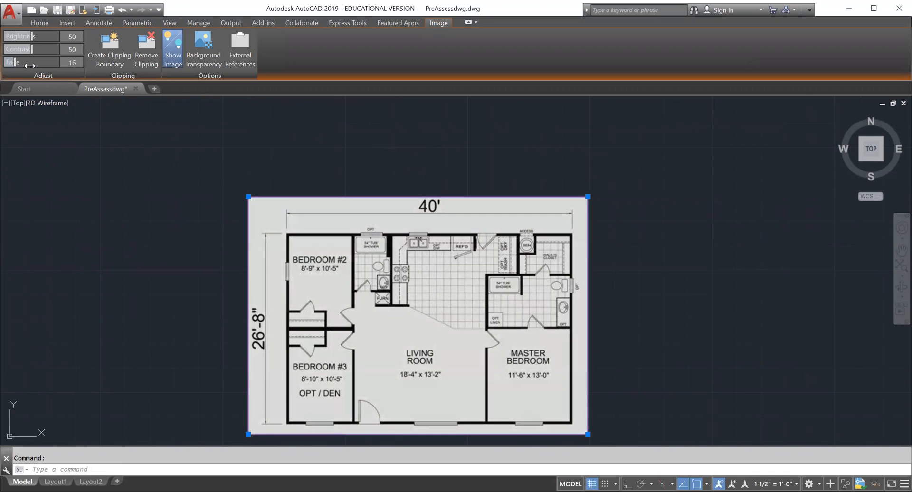
drag(32, 63, 52, 63)
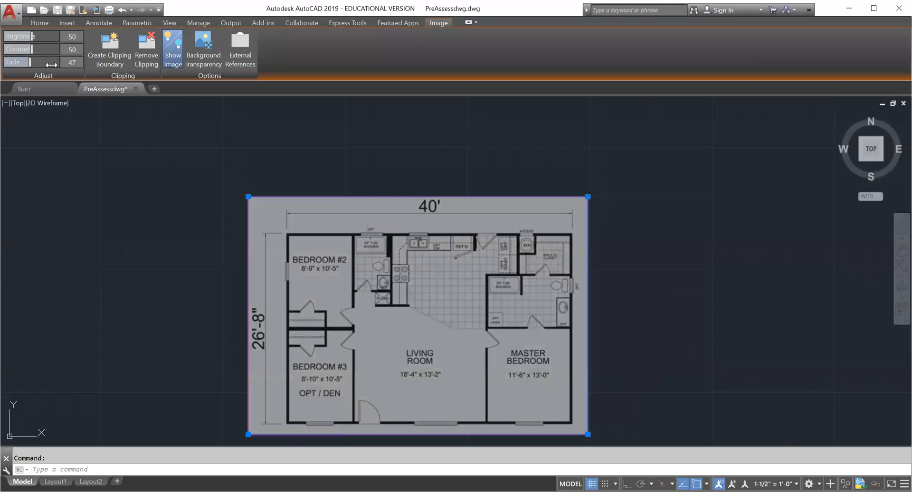
mouse_move(506, 225)
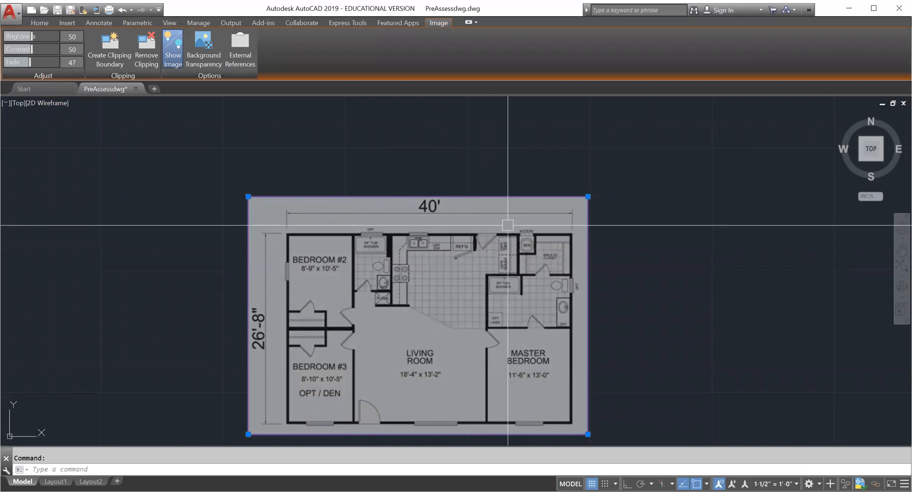
mouse_move(490, 216)
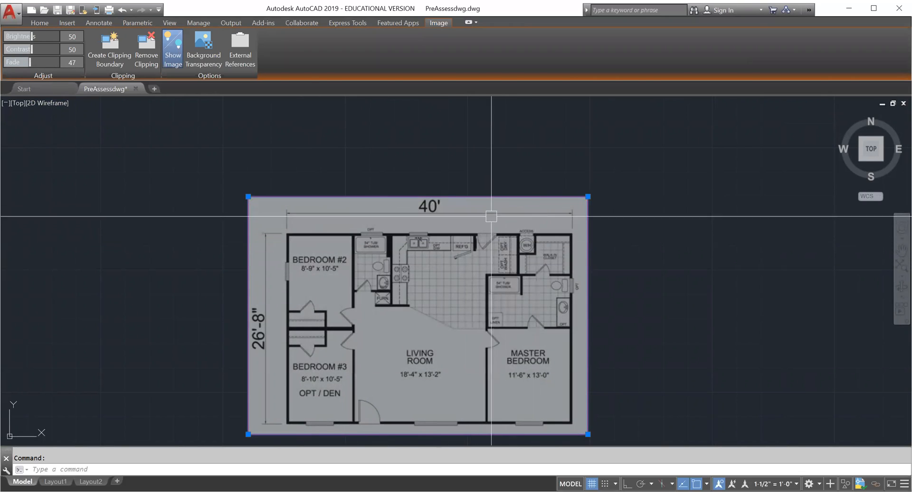
mouse_move(480, 217)
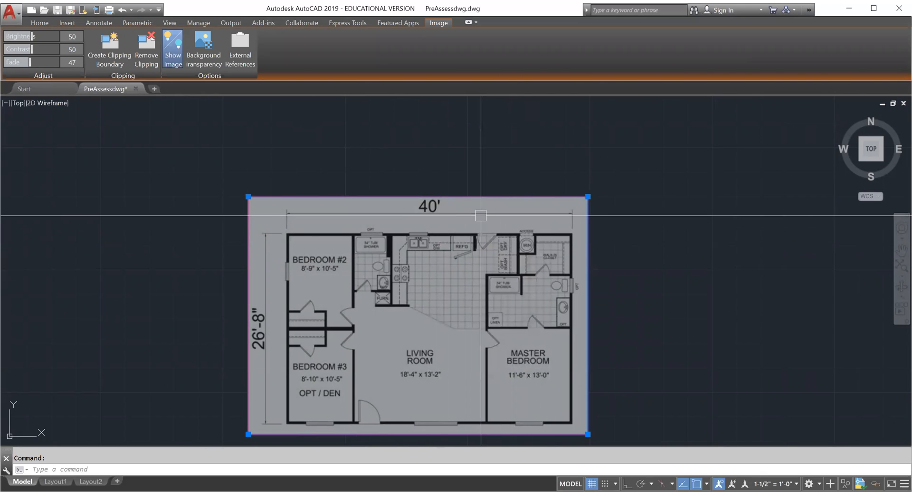
mouse_move(449, 215)
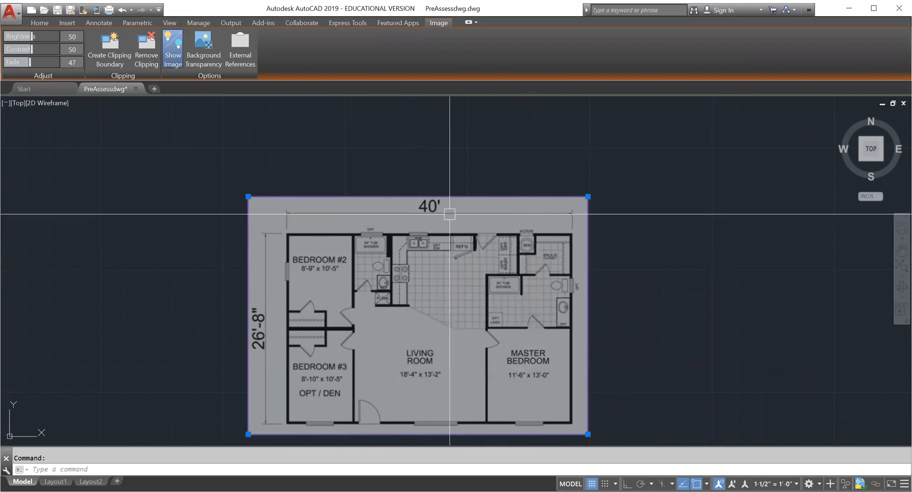
mouse_move(410, 236)
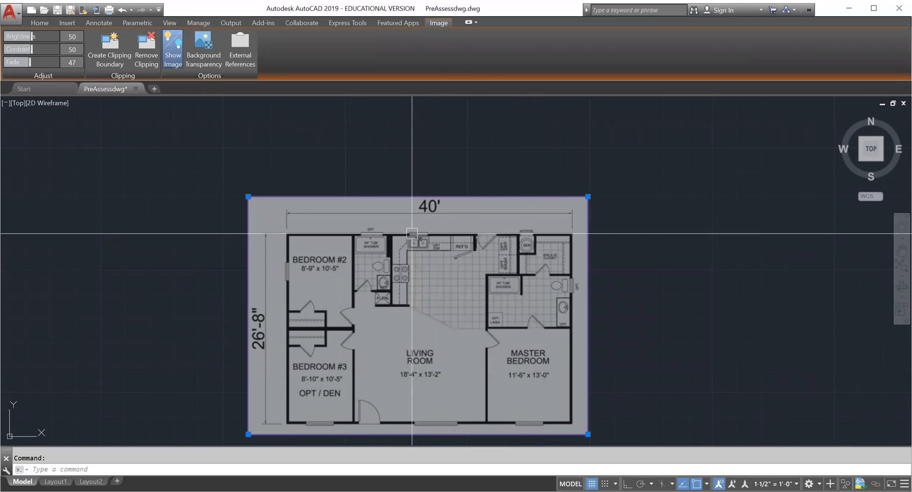
Step: Start a line from the Home tab and zoom in to place its first point
click(39, 22)
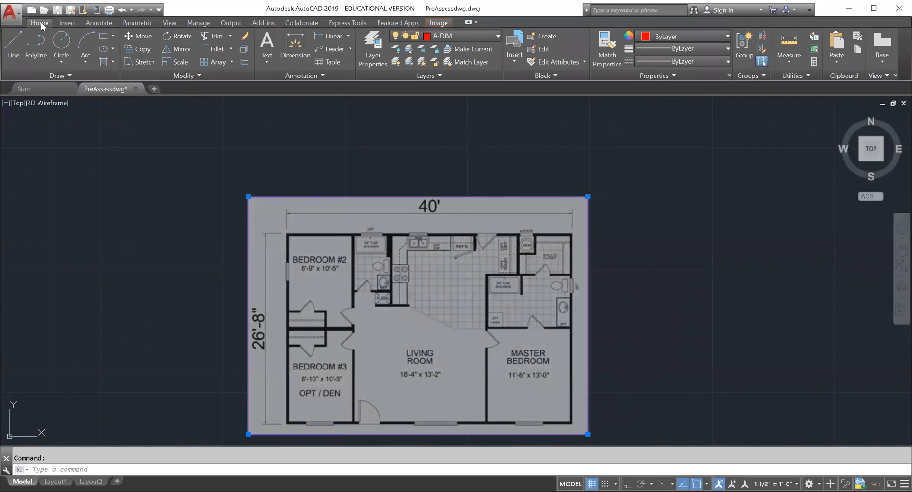
mouse_move(54, 124)
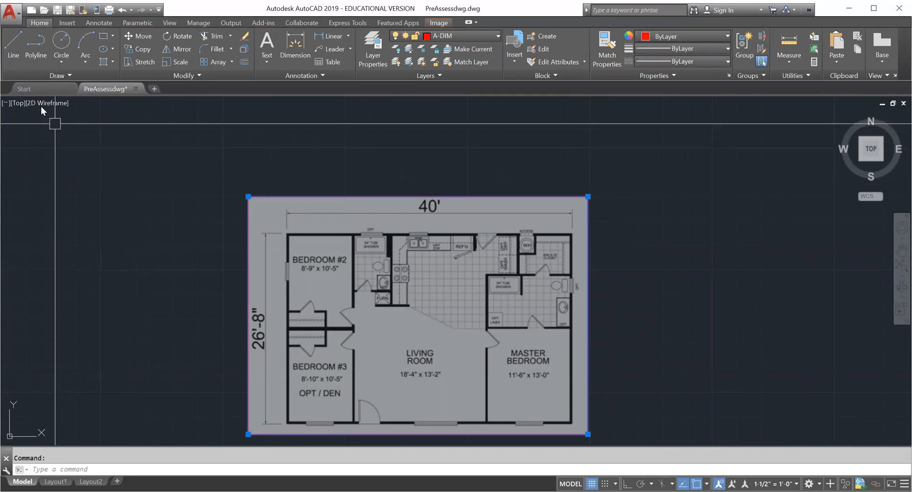
click(13, 47)
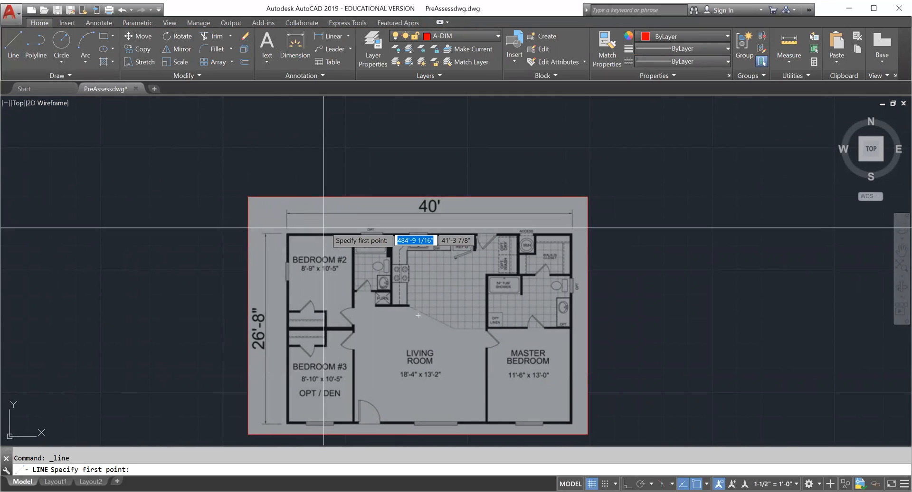
scroll(up, 3)
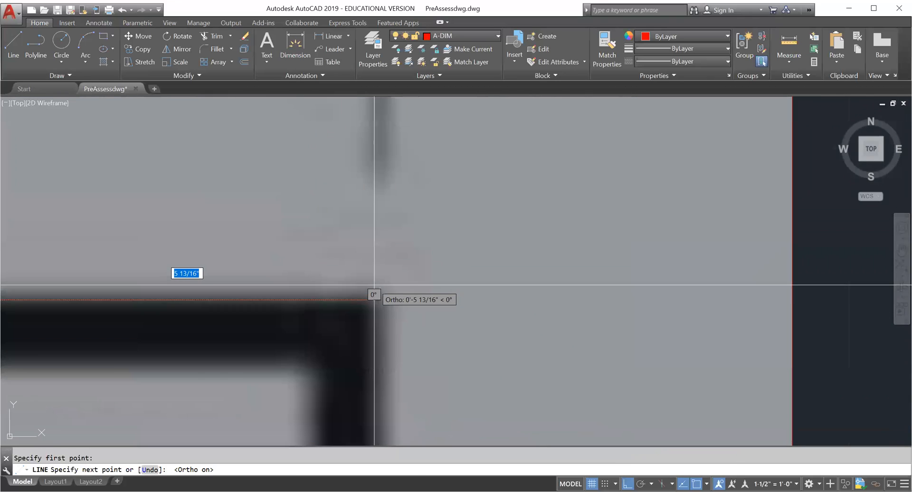
mouse_move(376, 290)
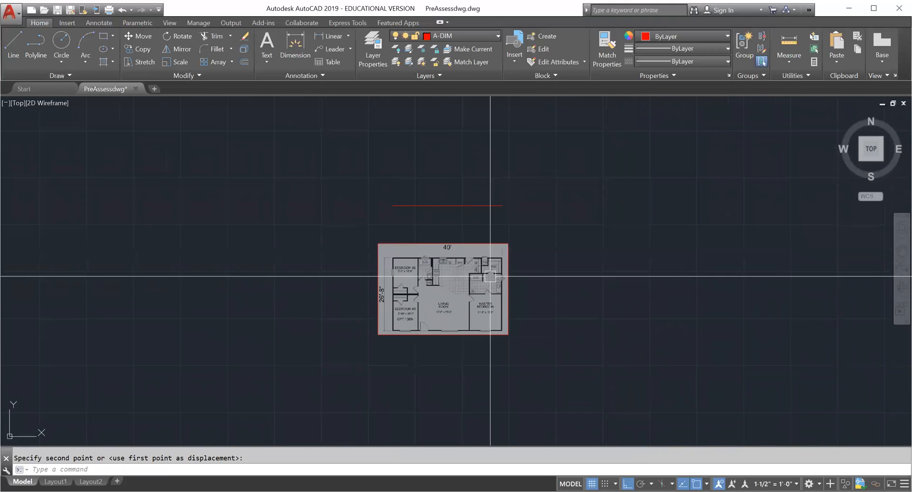
mouse_move(457, 231)
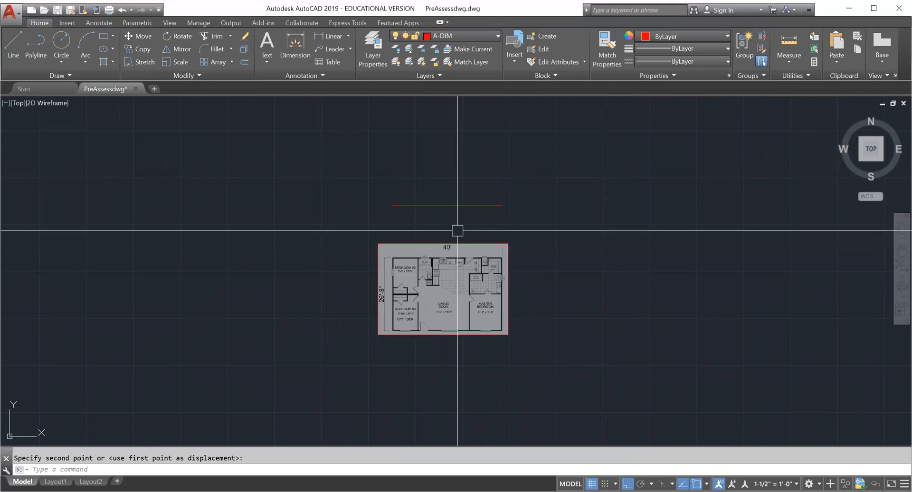
mouse_move(436, 277)
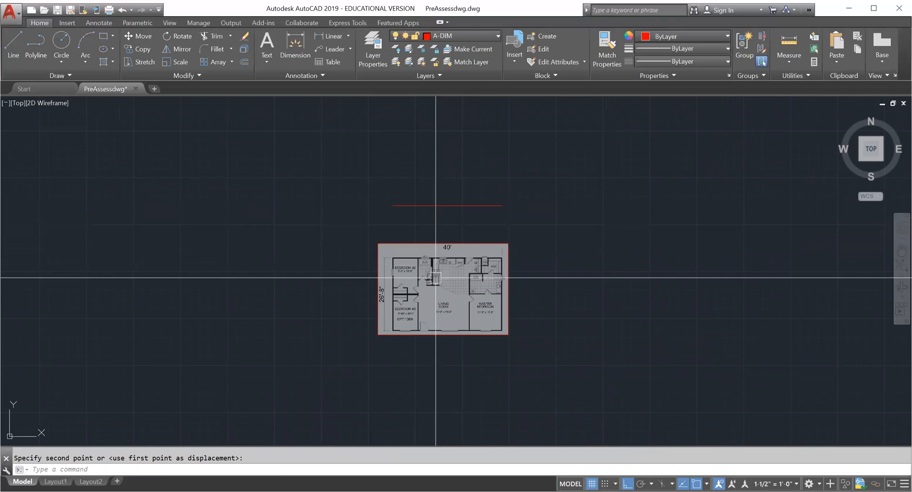
mouse_move(493, 192)
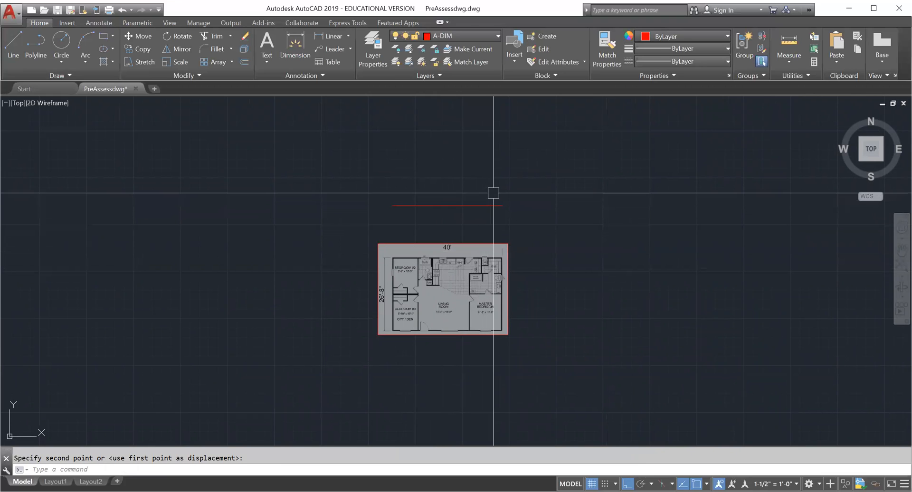
Step: Draw a second horizontal reference line above the plan, typing its true length
key(Escape)
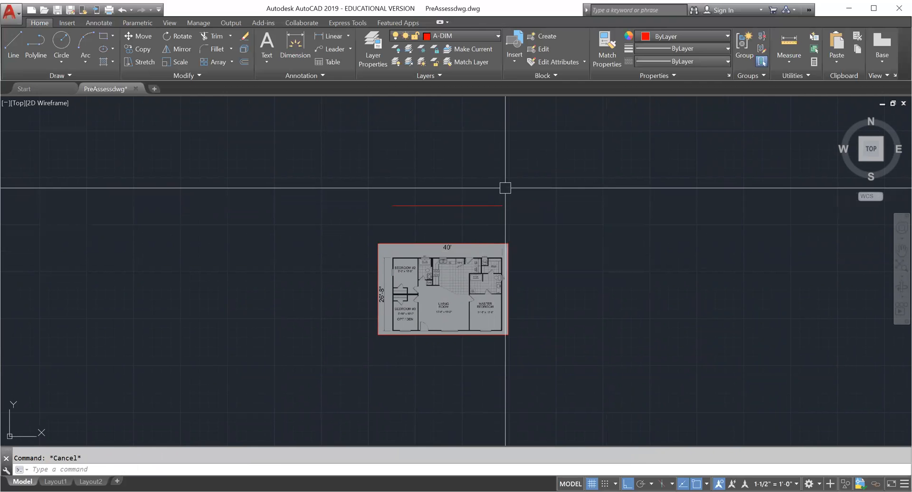
click(13, 55)
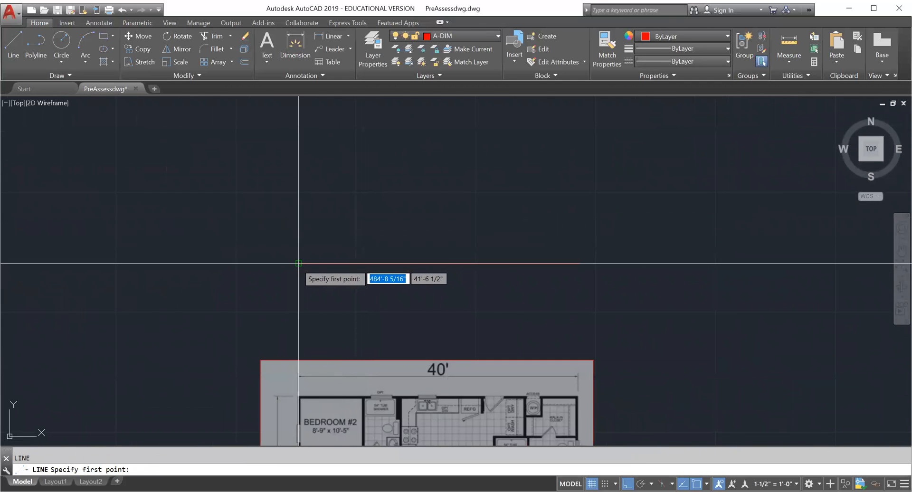
click(298, 263)
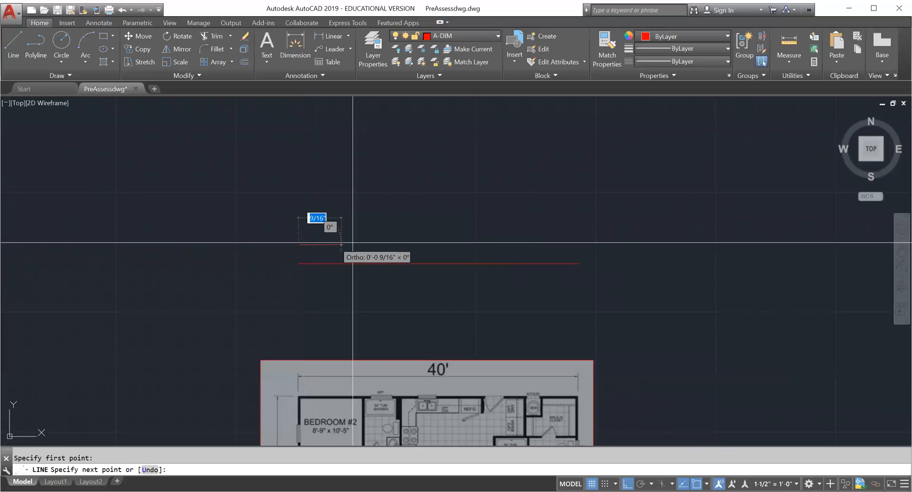
mouse_move(680, 218)
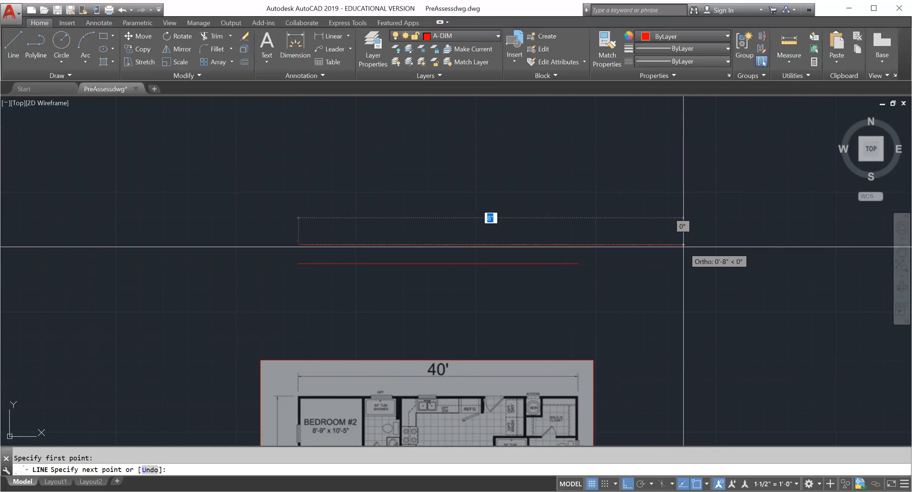
text(4)
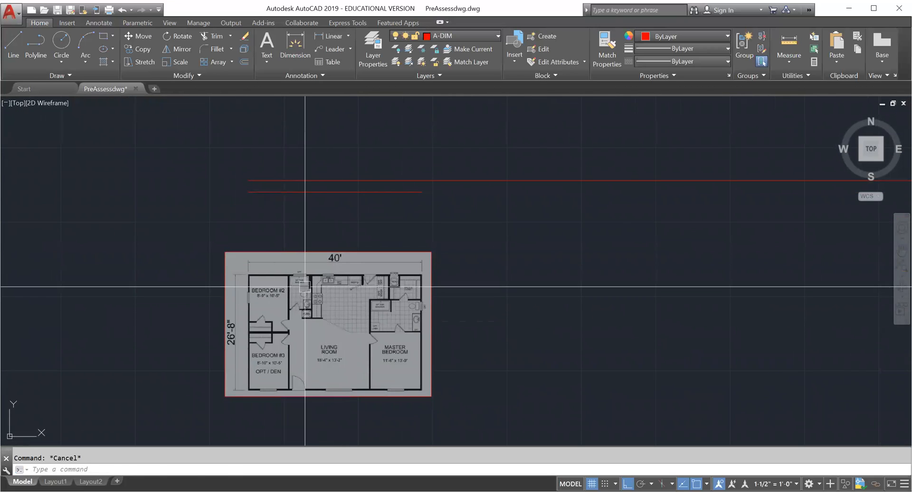
Step: Start the Scale command on the floor plan image
click(327, 323)
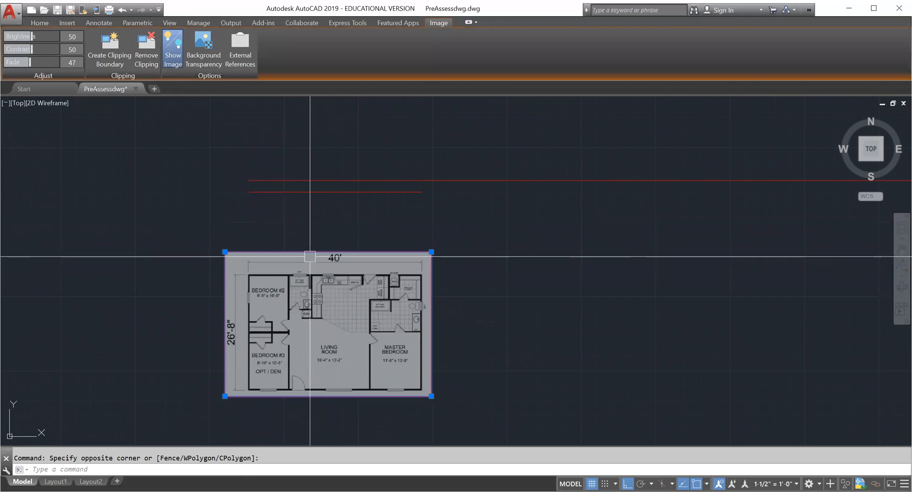
key(Escape)
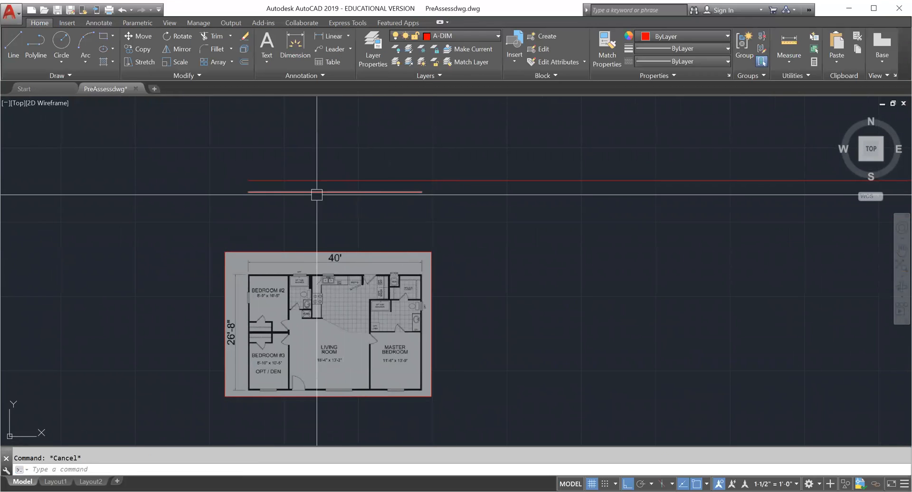
mouse_move(288, 183)
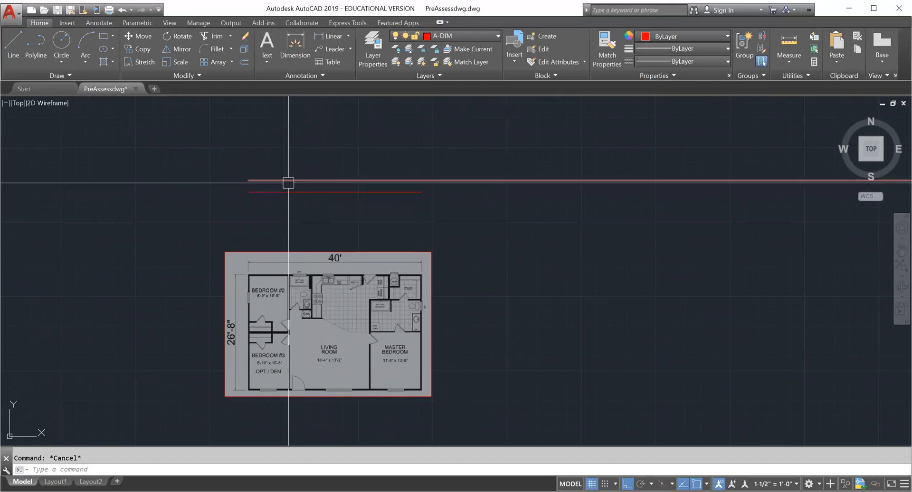
mouse_move(367, 261)
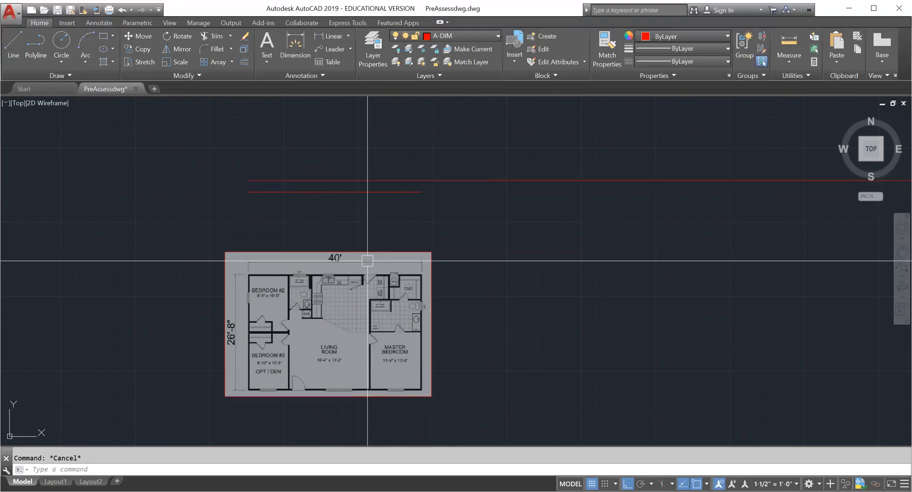
mouse_move(214, 199)
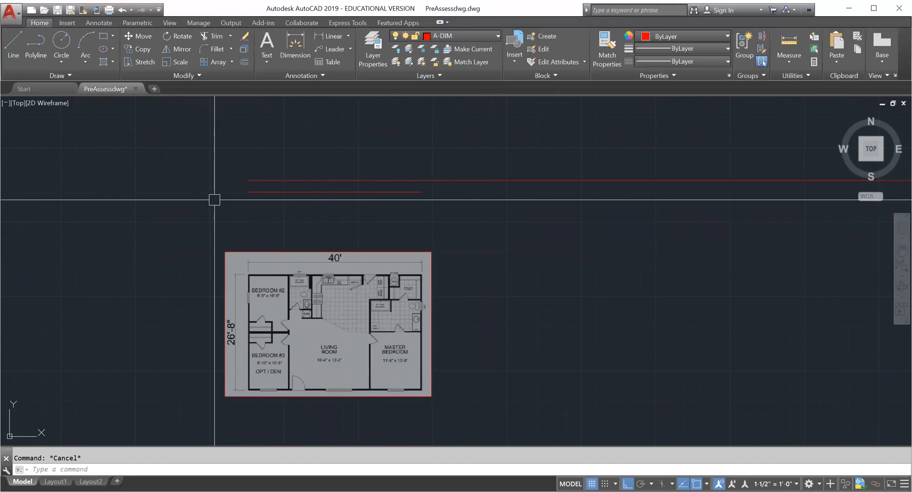
click(176, 62)
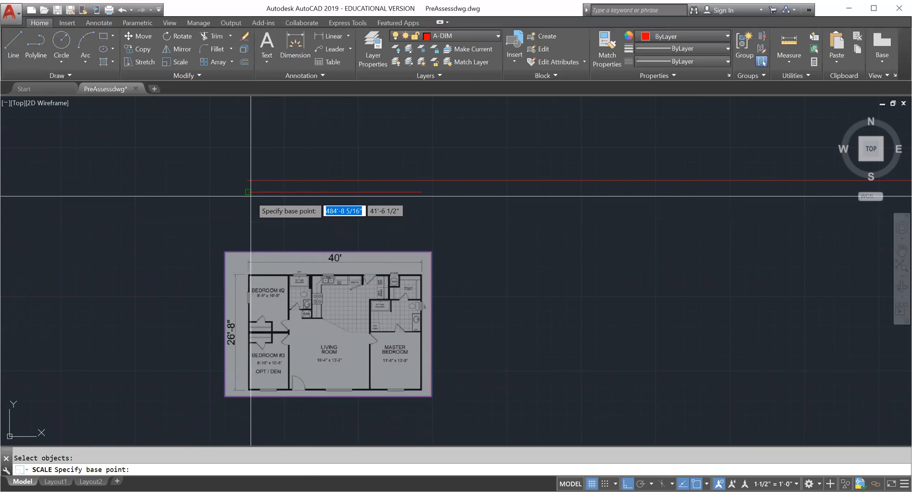
Step: Scale the image by reference from the short line's ends to the long line's length
click(247, 192)
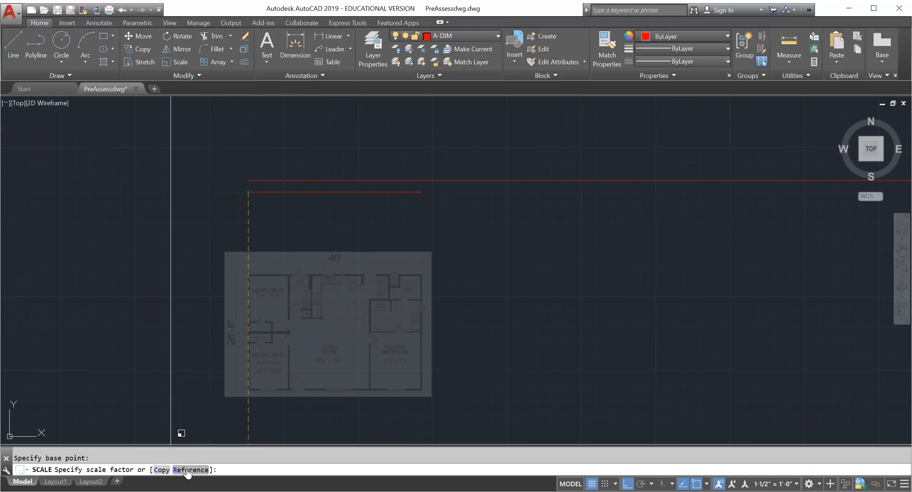
mouse_move(219, 356)
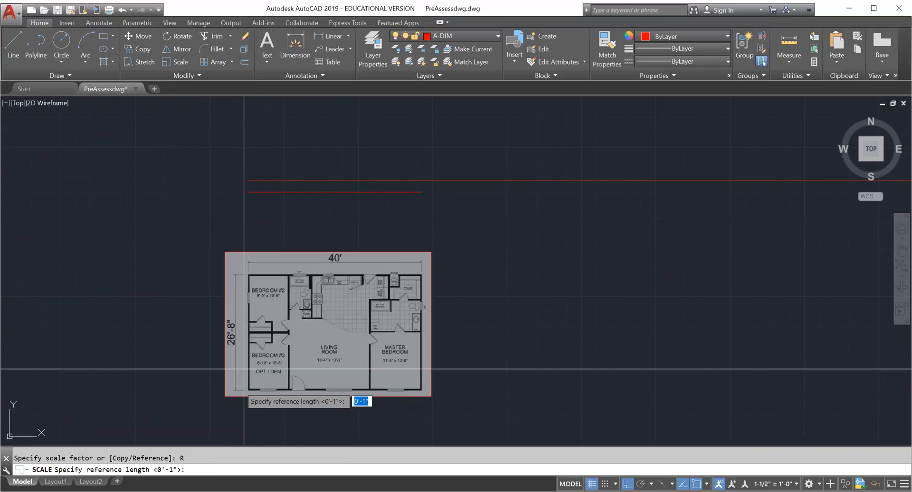
mouse_move(328, 324)
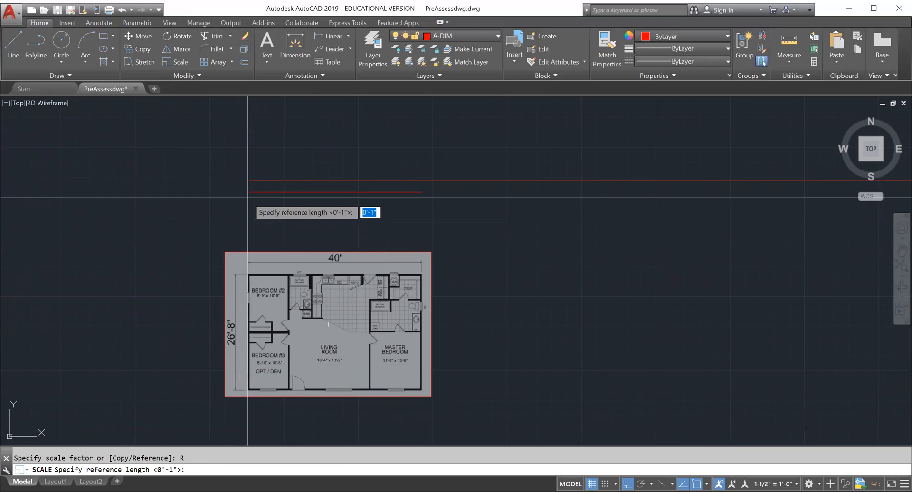
click(248, 191)
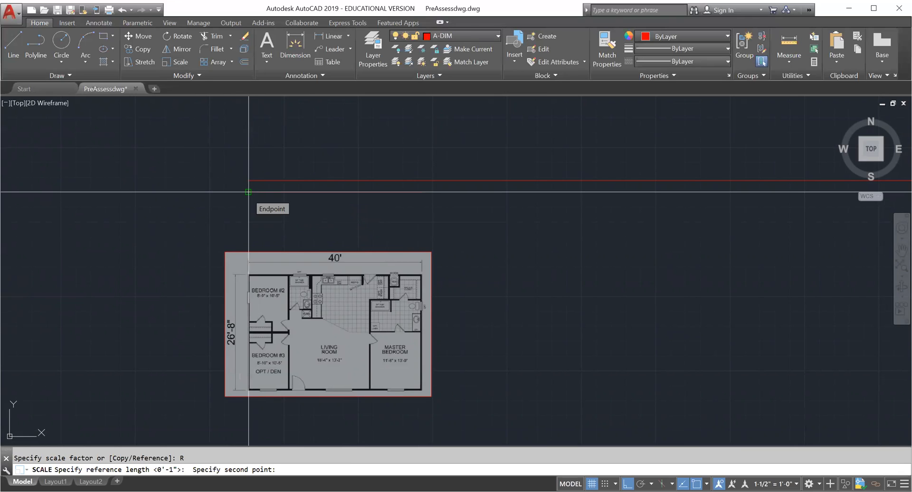
mouse_move(401, 192)
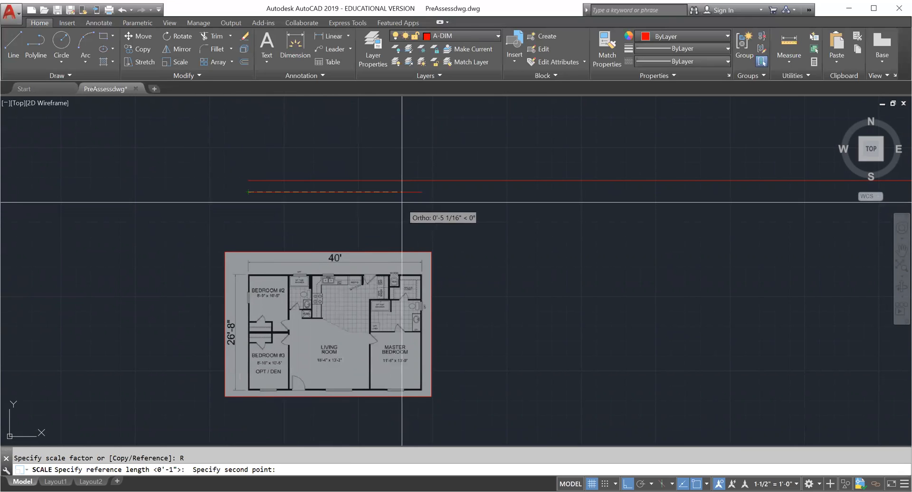
click(422, 192)
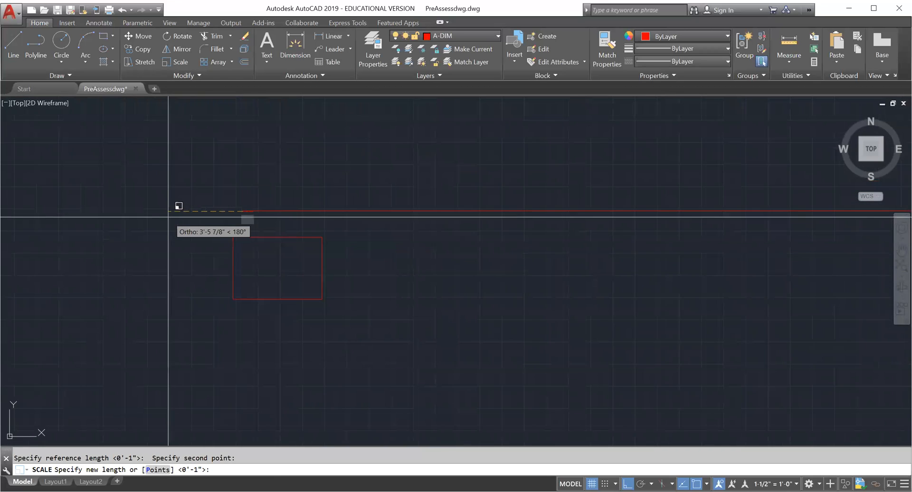
mouse_move(739, 218)
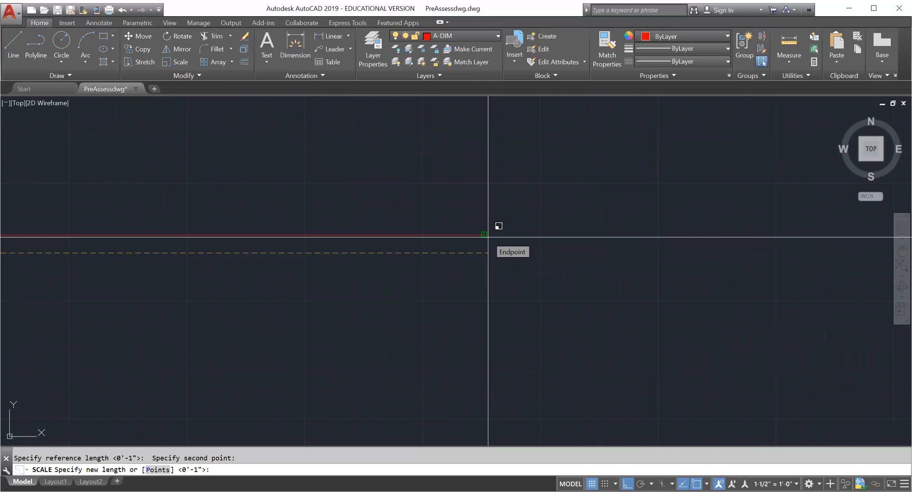
mouse_move(484, 253)
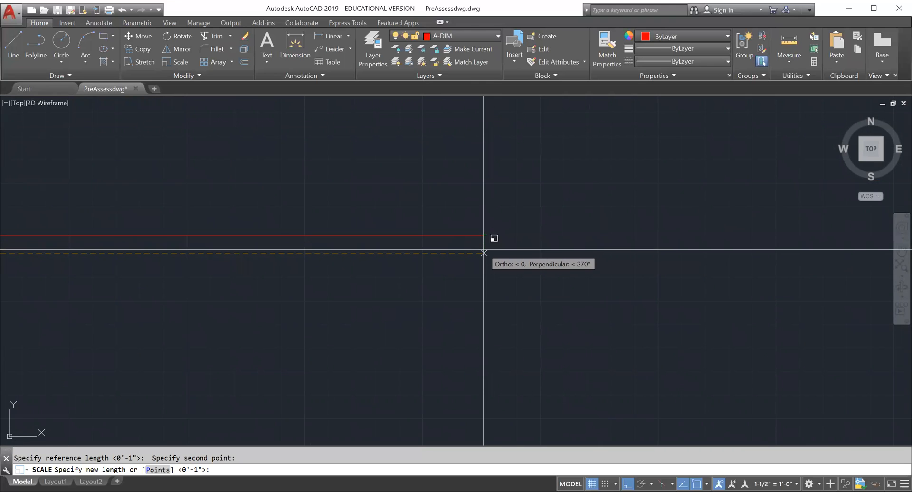
click(483, 251)
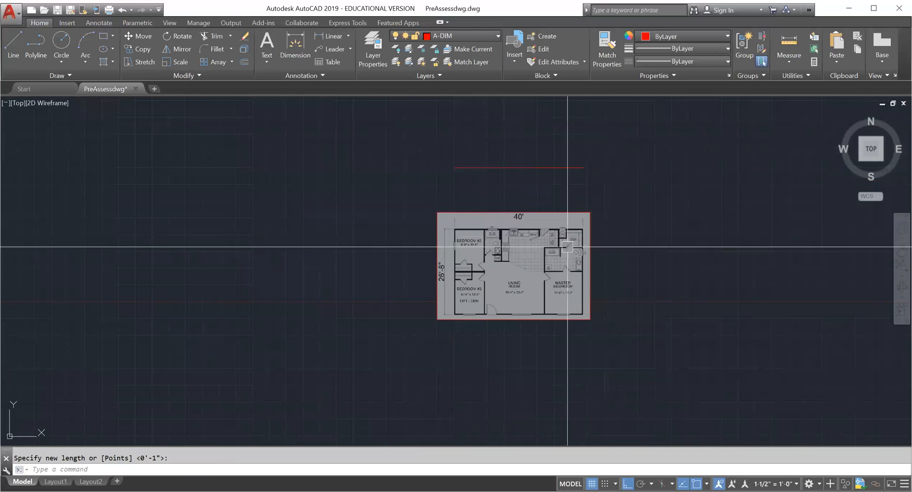
scroll(up, 3)
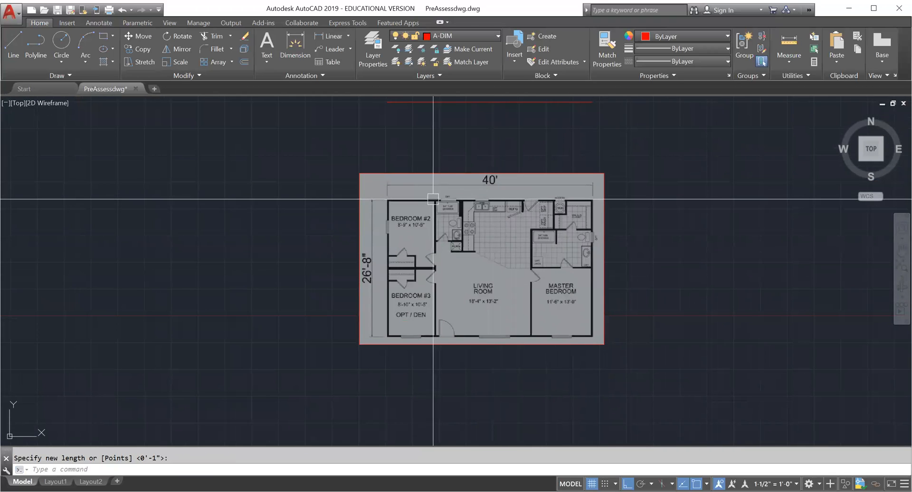
mouse_move(562, 192)
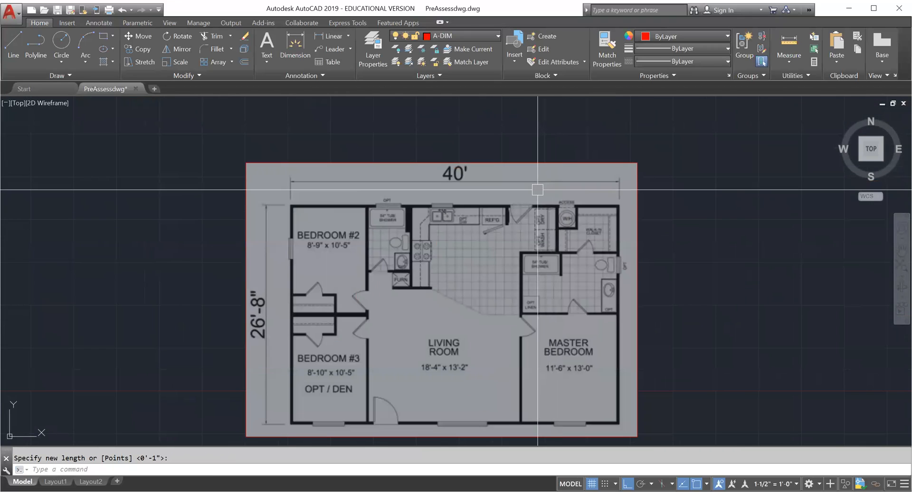
mouse_move(352, 129)
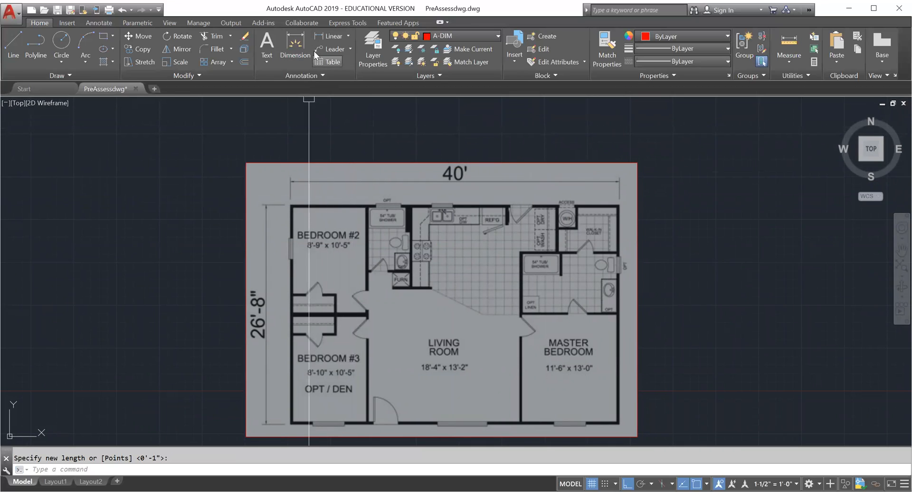
mouse_move(331, 36)
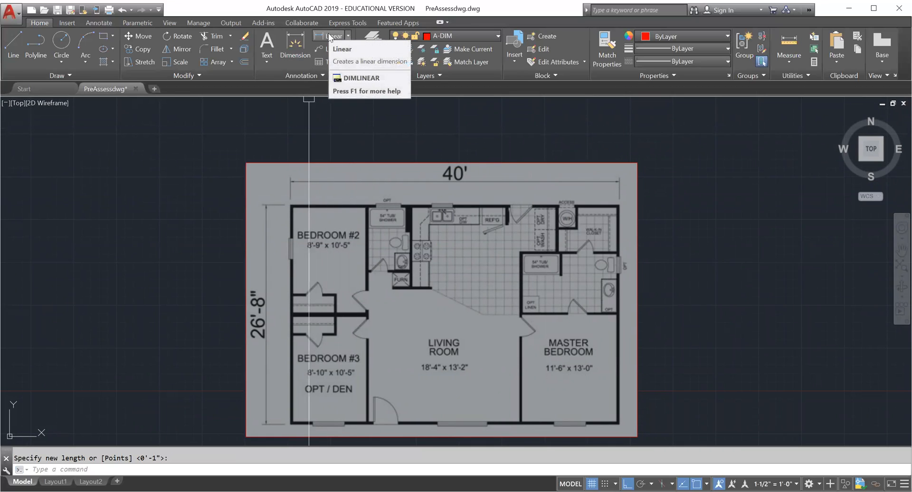
mouse_move(330, 36)
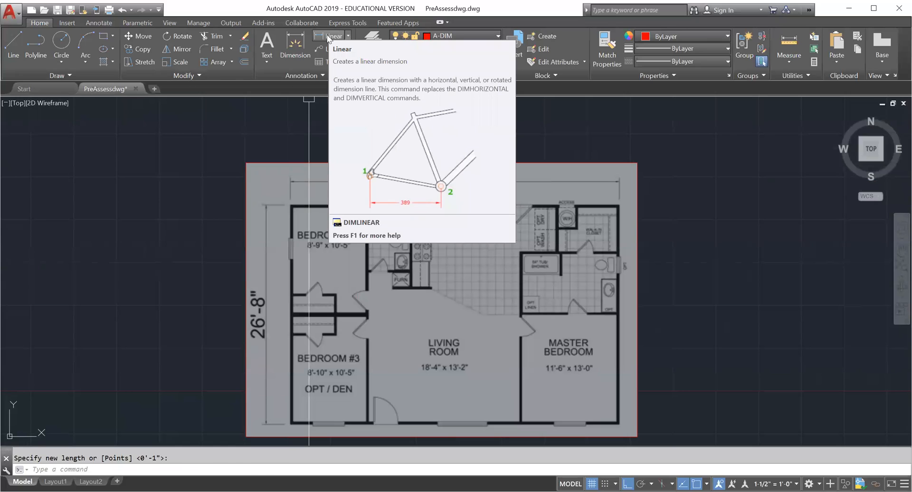
click(334, 35)
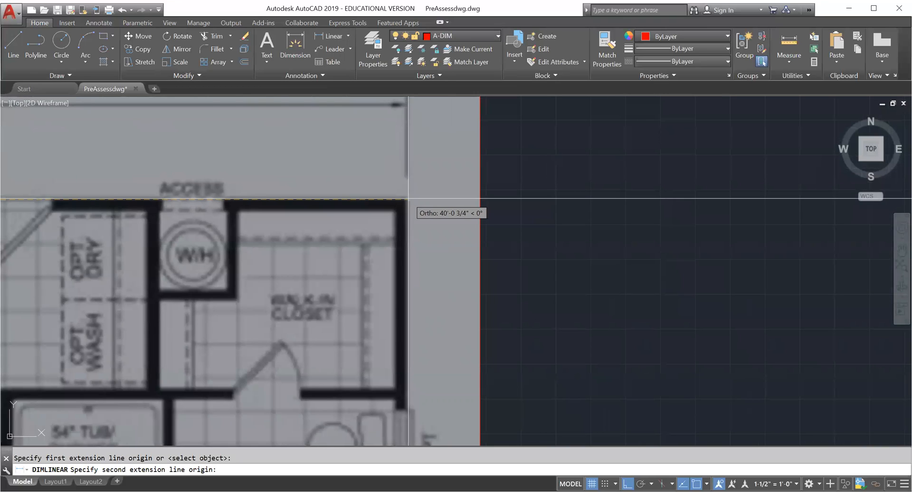
click(395, 213)
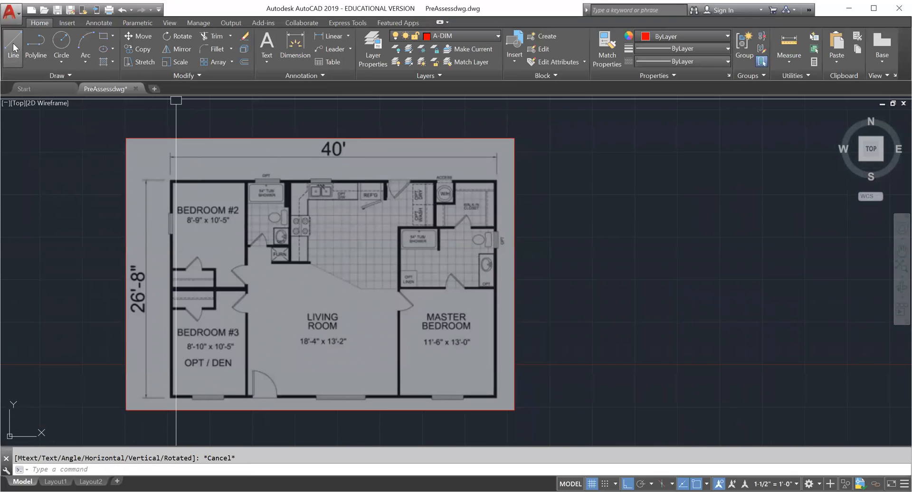
click(13, 46)
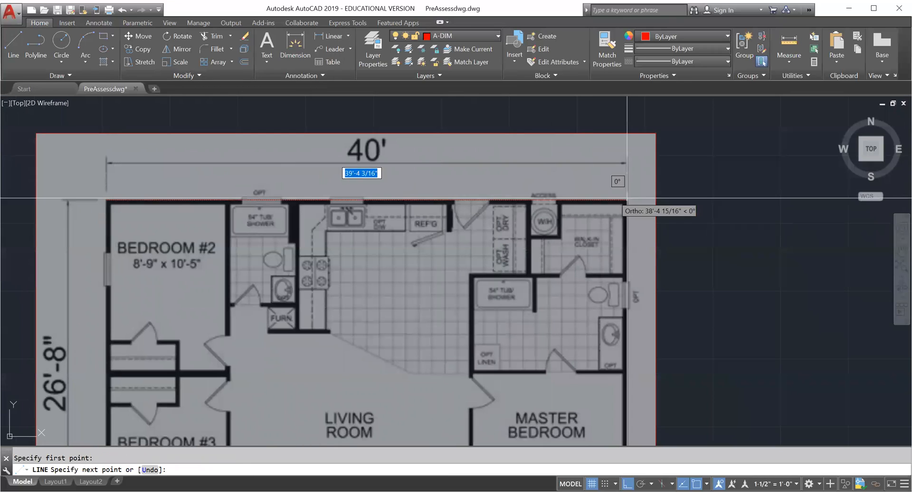
mouse_move(345, 350)
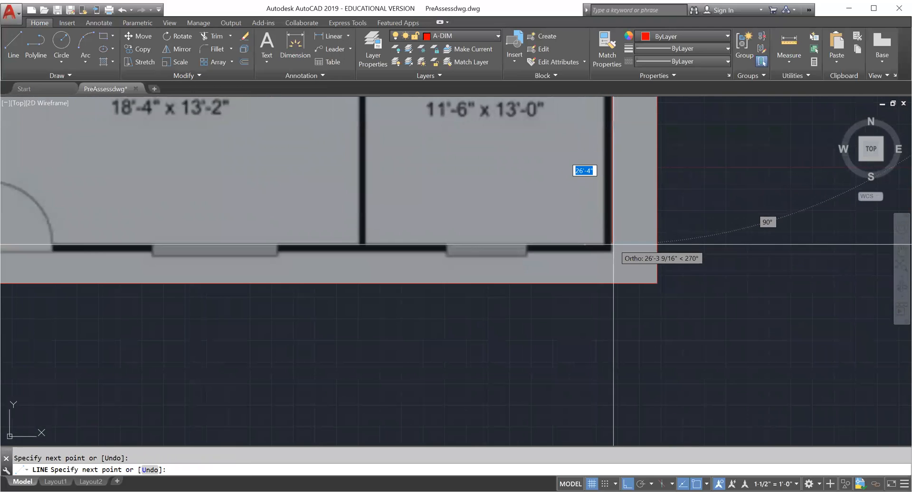
Step: Trace the right outer wall down to its bottom corner
click(614, 248)
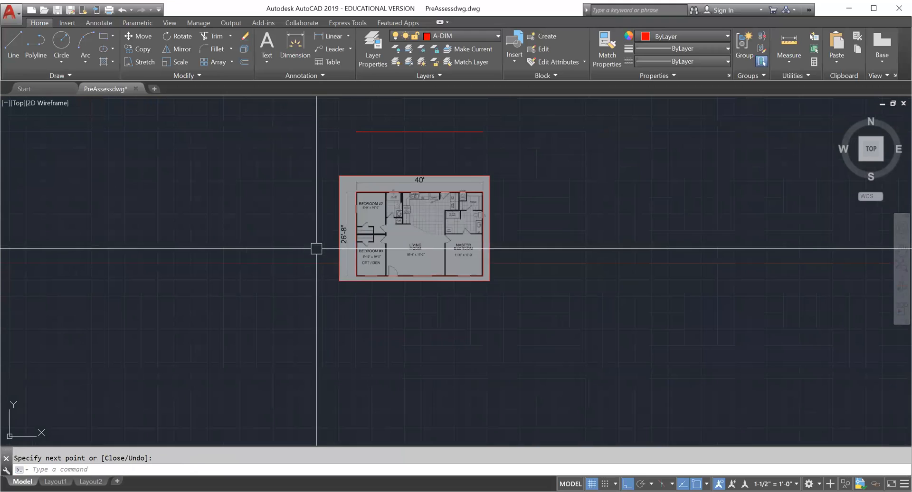
scroll(up, 3)
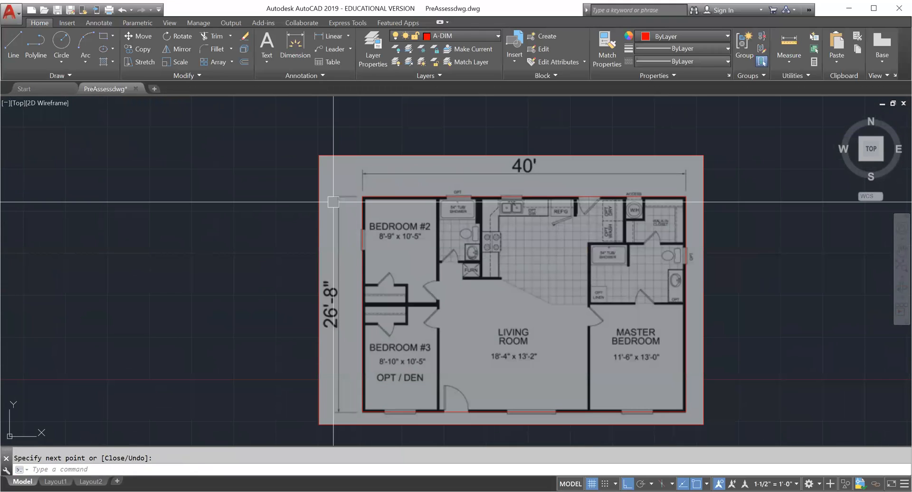
Step: Select the floor plan image for deletion
click(505, 291)
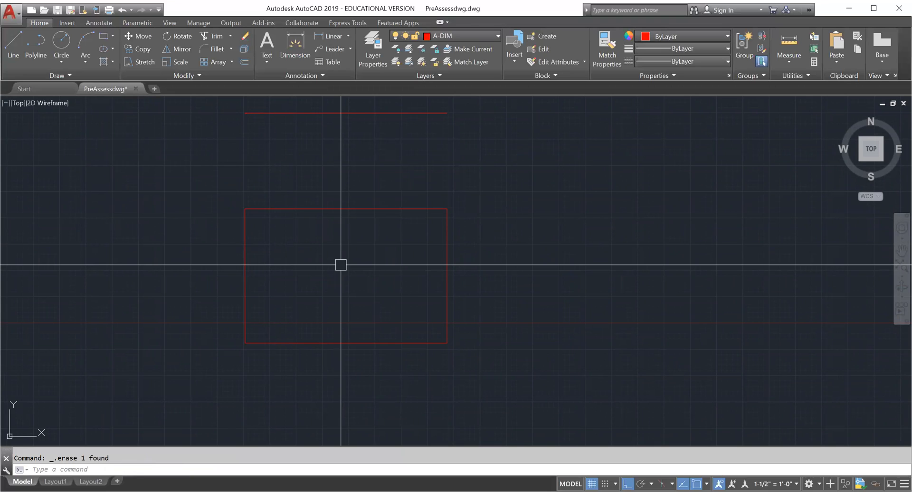
mouse_move(359, 266)
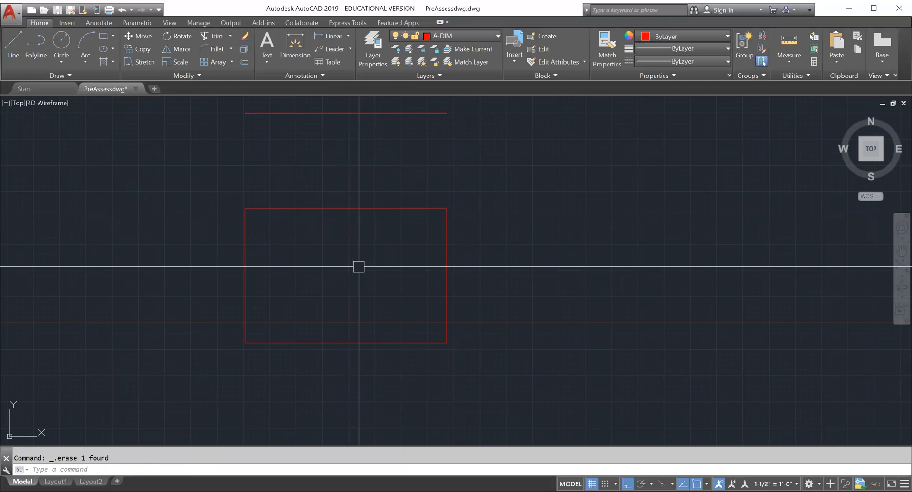